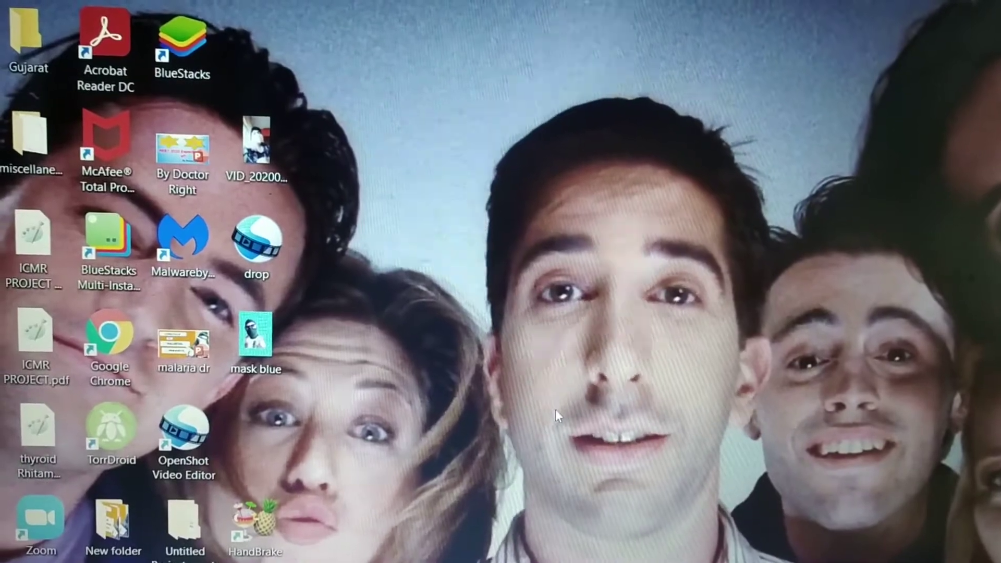
Step: Launch PowerPoint from the Windows taskbar search by searching 'po'
click(256, 147)
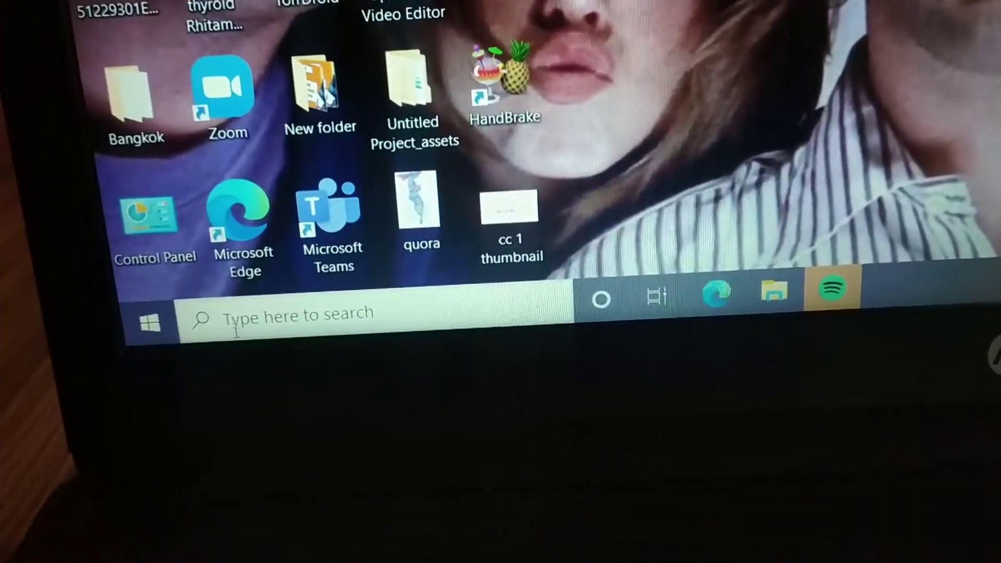
click(150, 319)
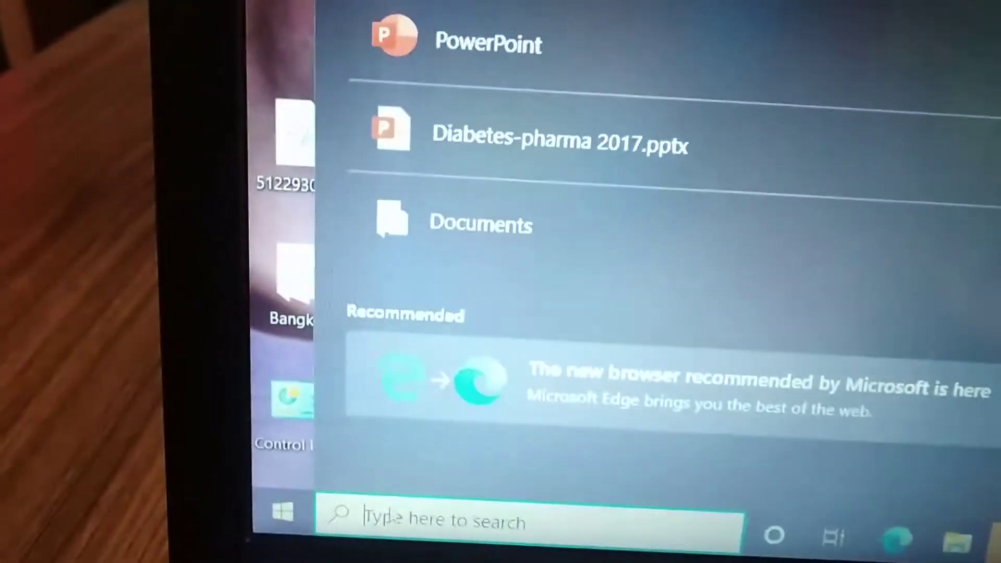
text(po)
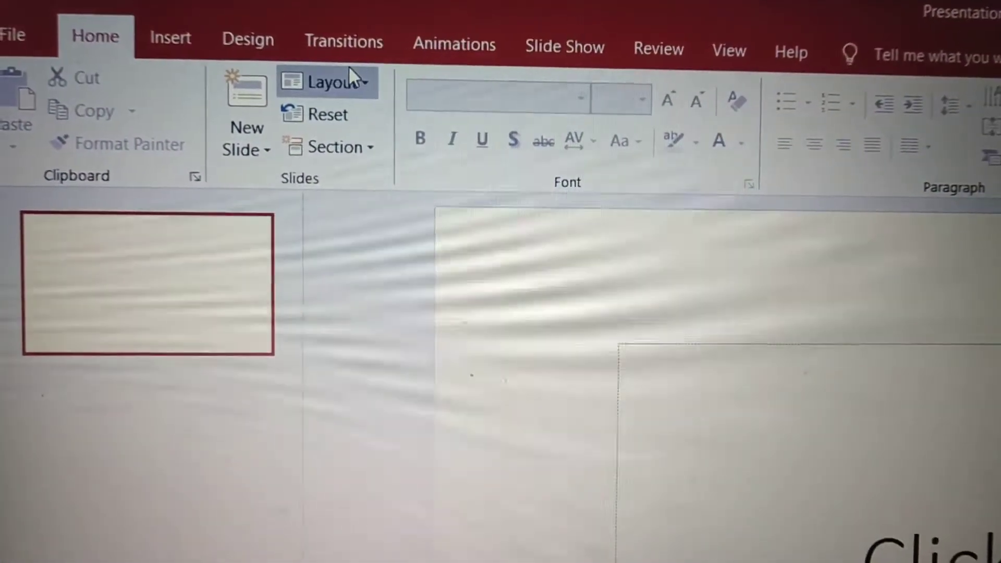
Step: Switch the ribbon to the Insert commands above the blank slide
click(327, 80)
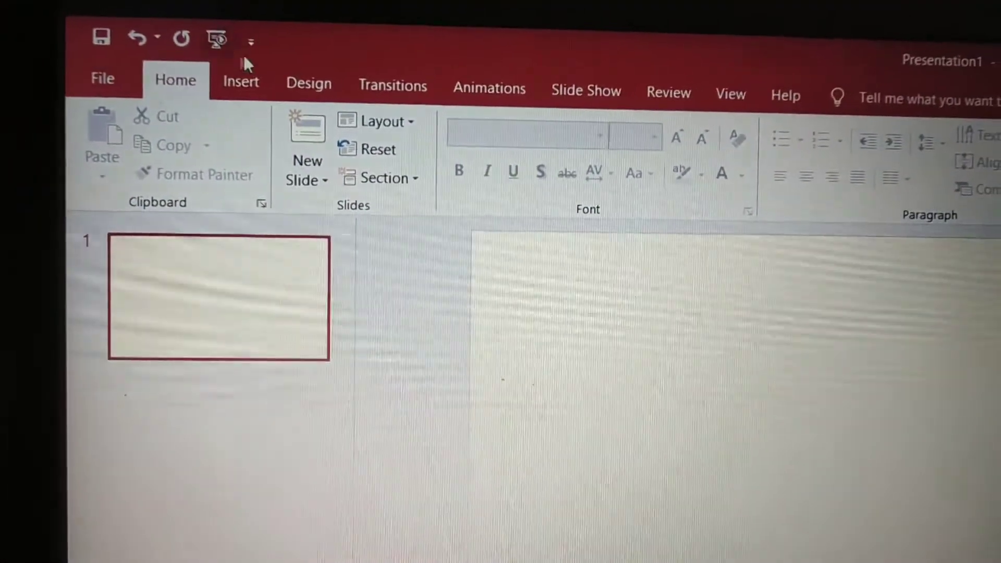
click(240, 82)
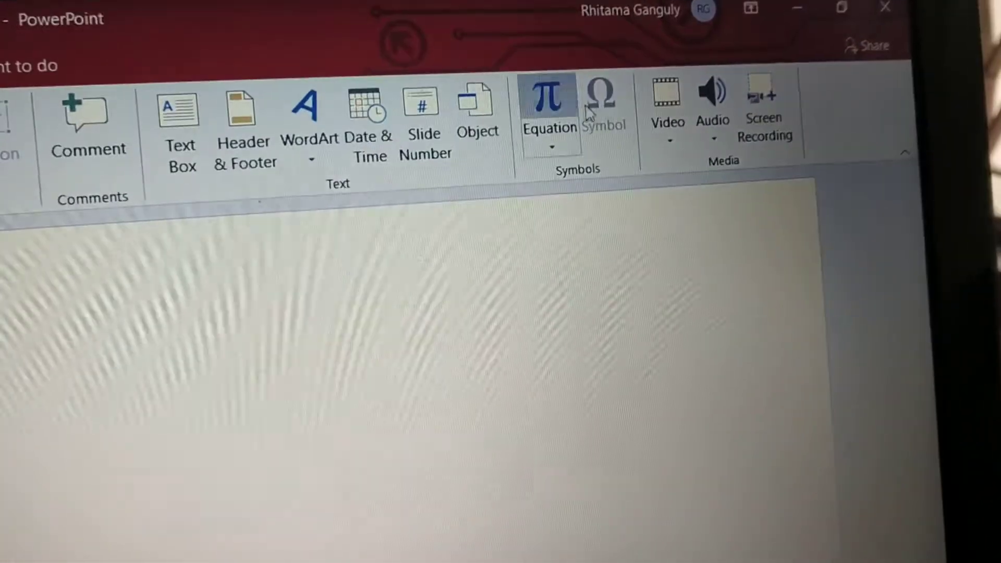
Step: Start inserting the portrait desktop video, cancel it, and reopen the Video choices
click(705, 105)
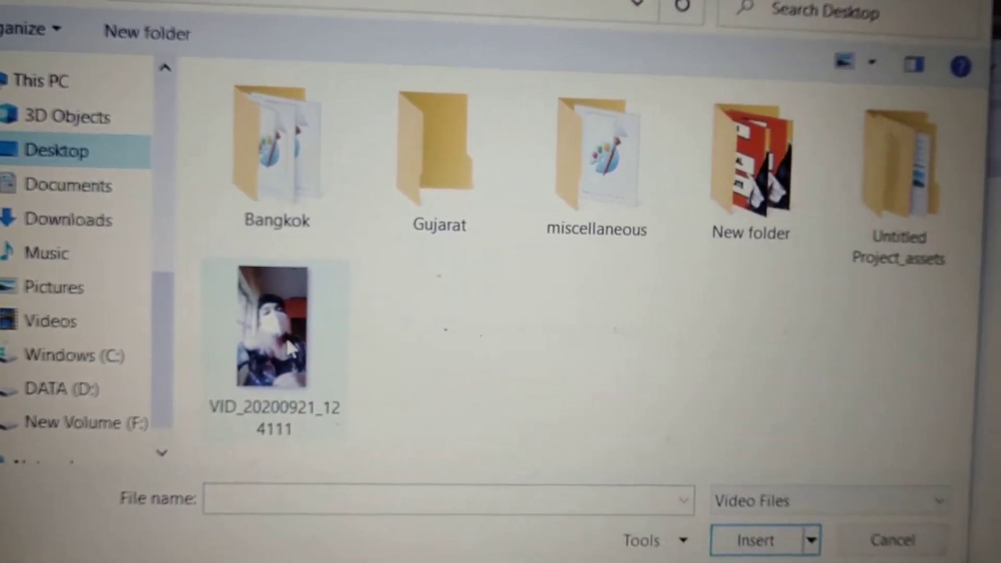
click(753, 539)
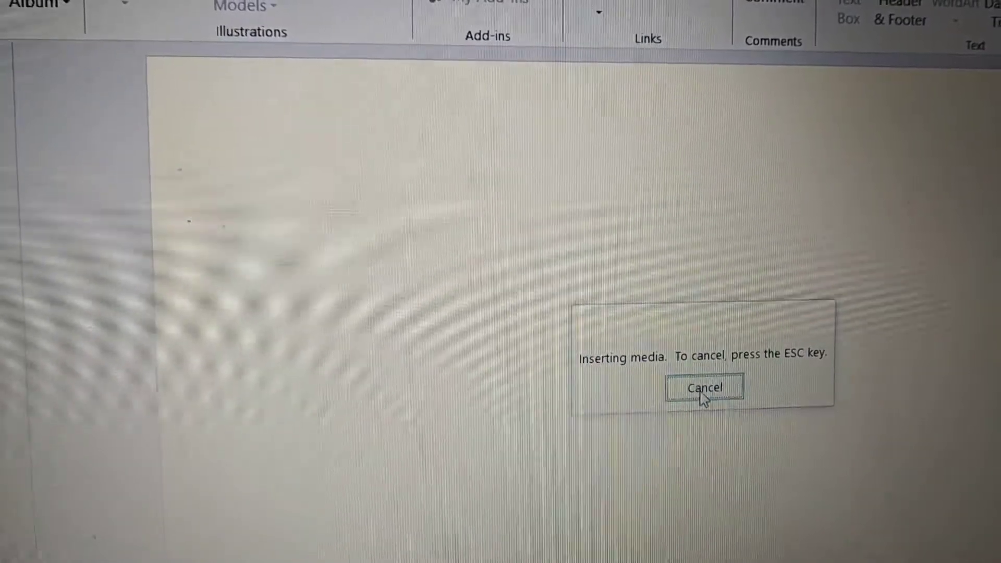
click(705, 388)
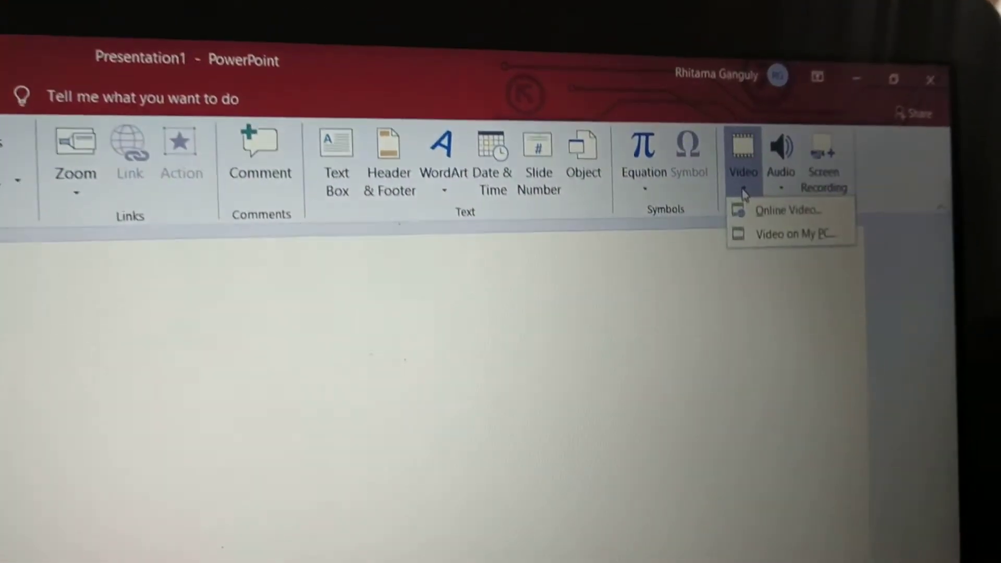
Step: Insert the recorded portrait video from the PC onto the landscape slide
click(787, 233)
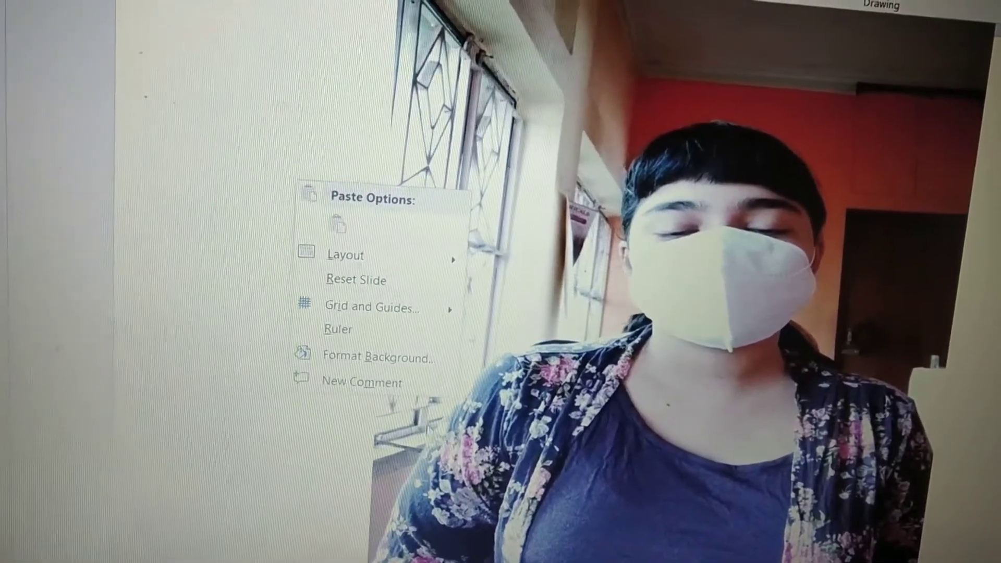
Step: Fill the slide background with a picture/texture fill via Format Background
click(374, 357)
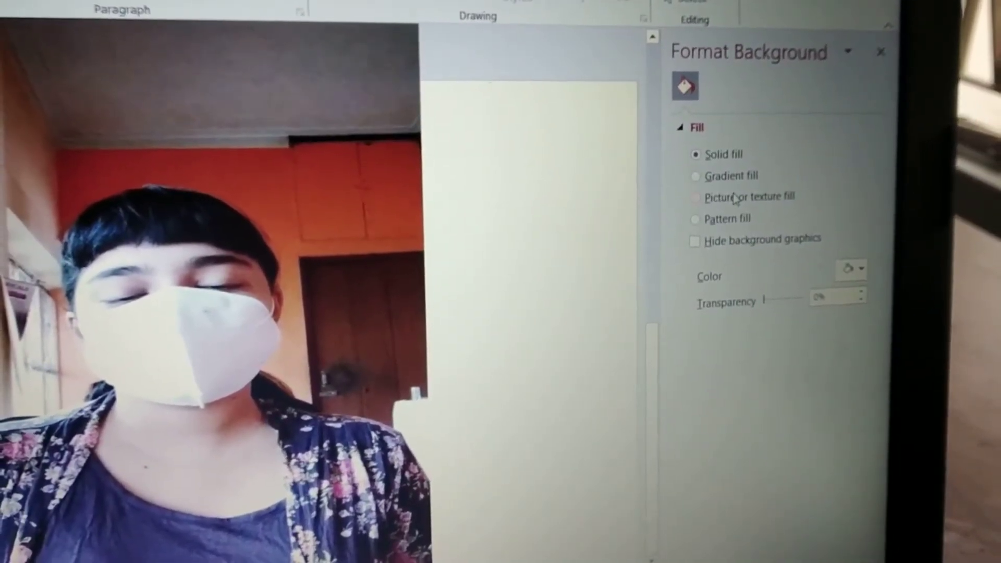
click(695, 196)
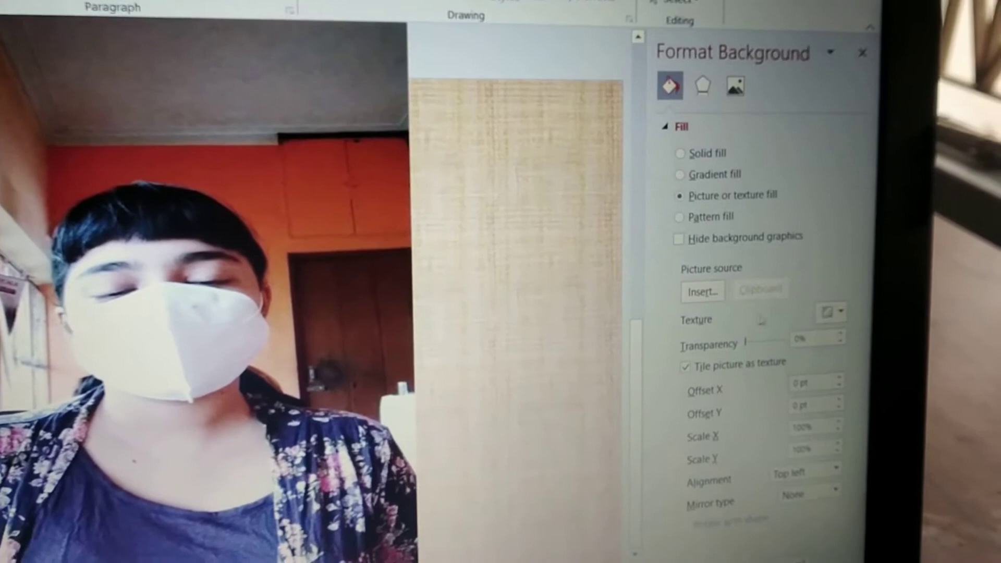
click(829, 313)
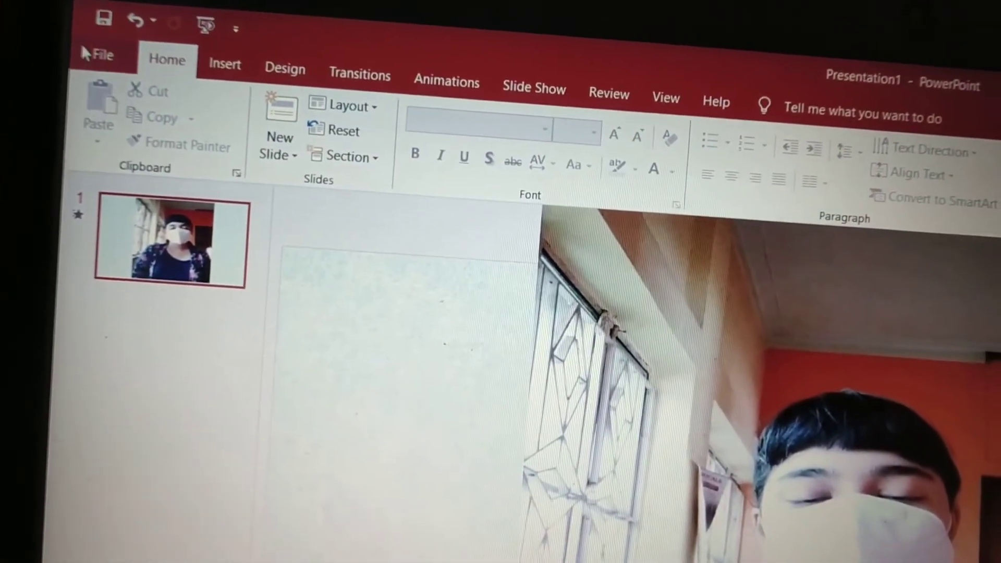
Step: Save the presentation under the new file name 'final video' via Save As > Browse
click(99, 56)
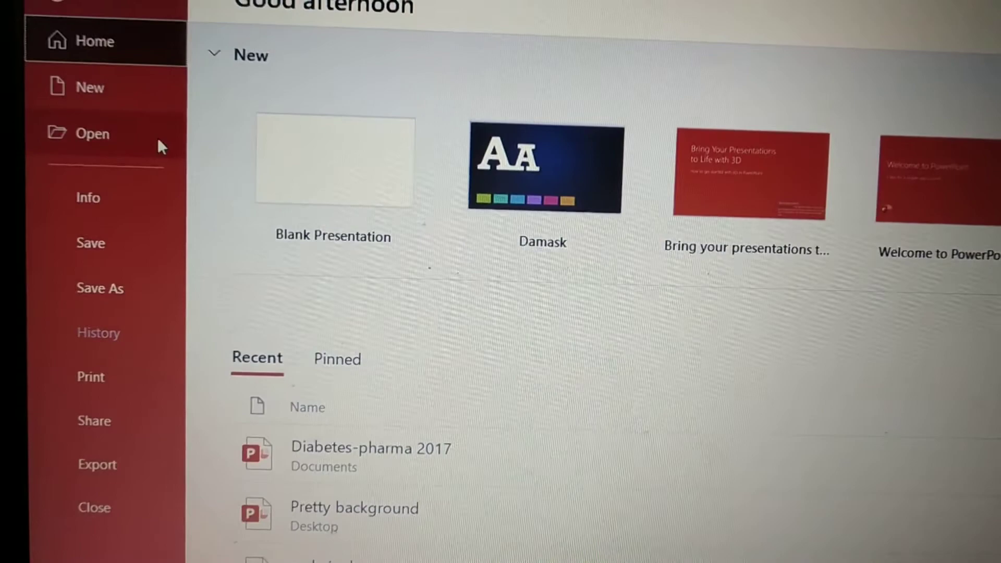
click(100, 288)
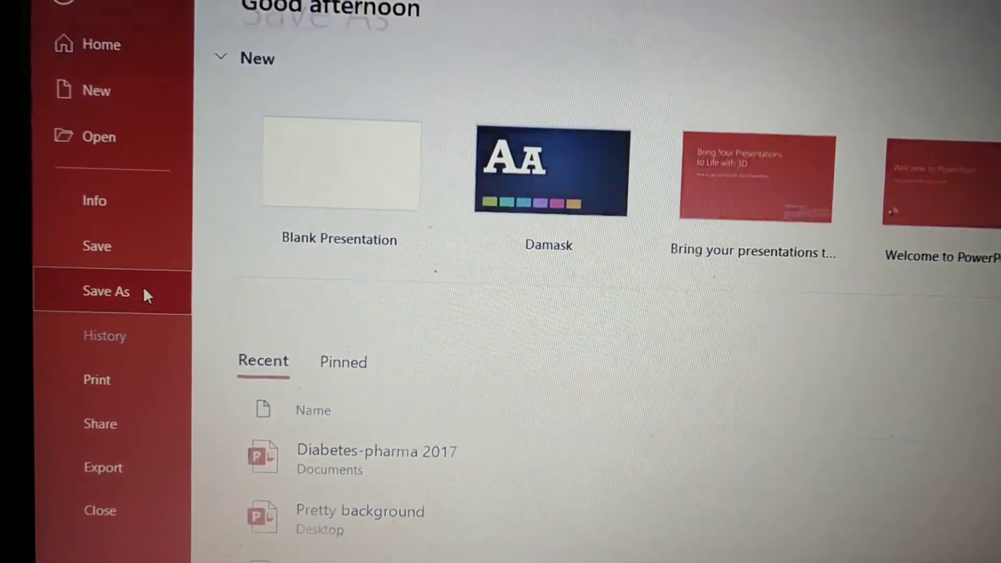
click(106, 291)
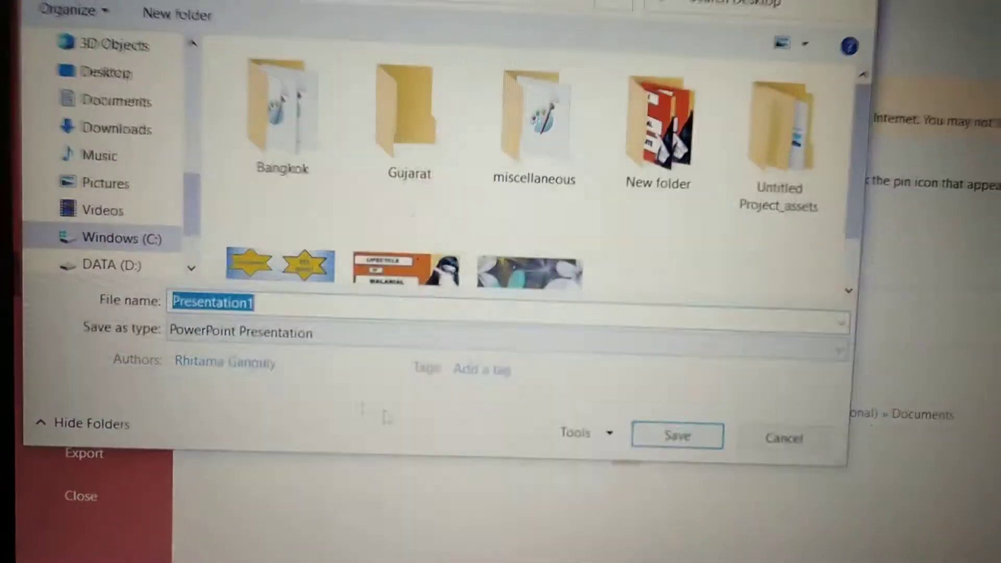
text(f)
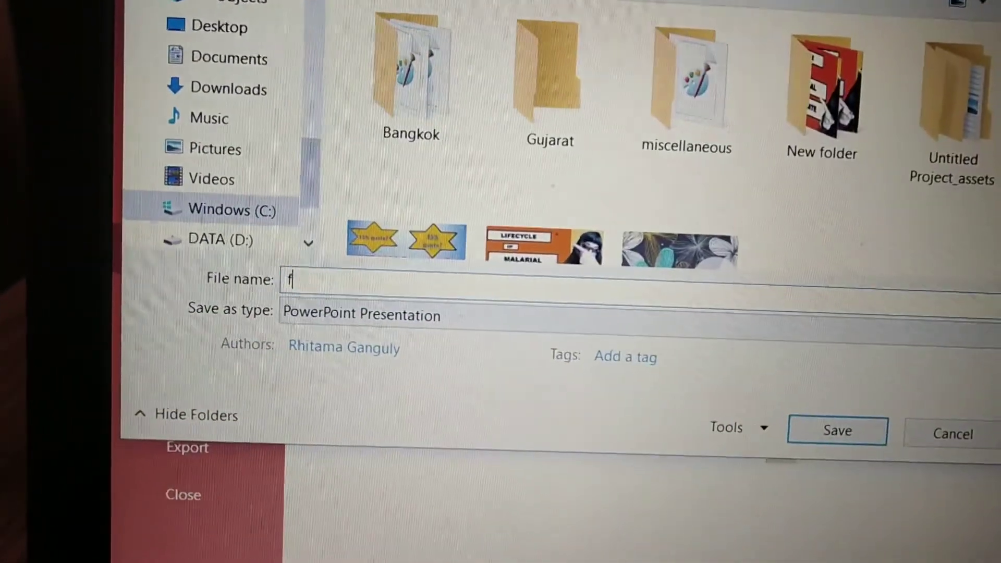
text(inal)
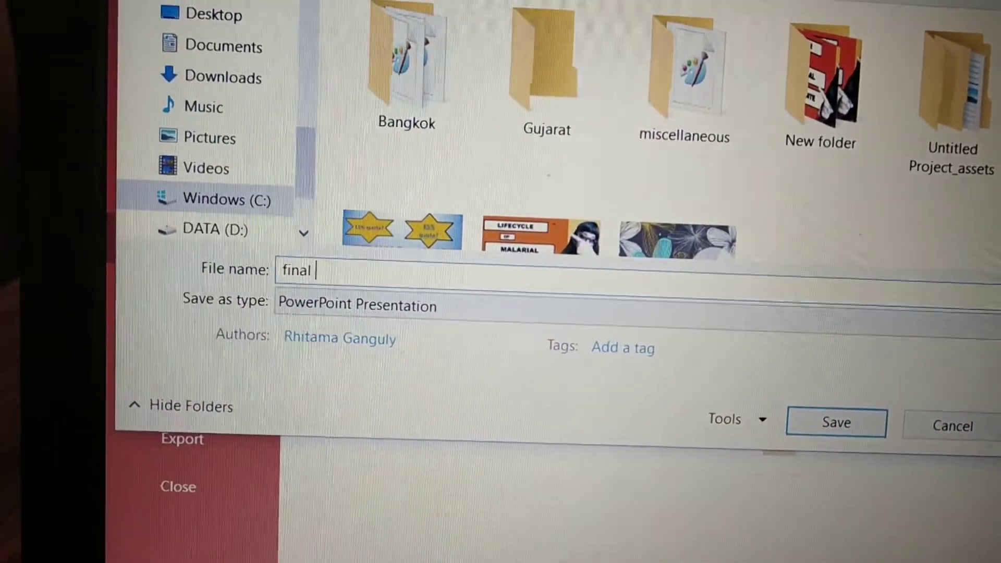
text(vide)
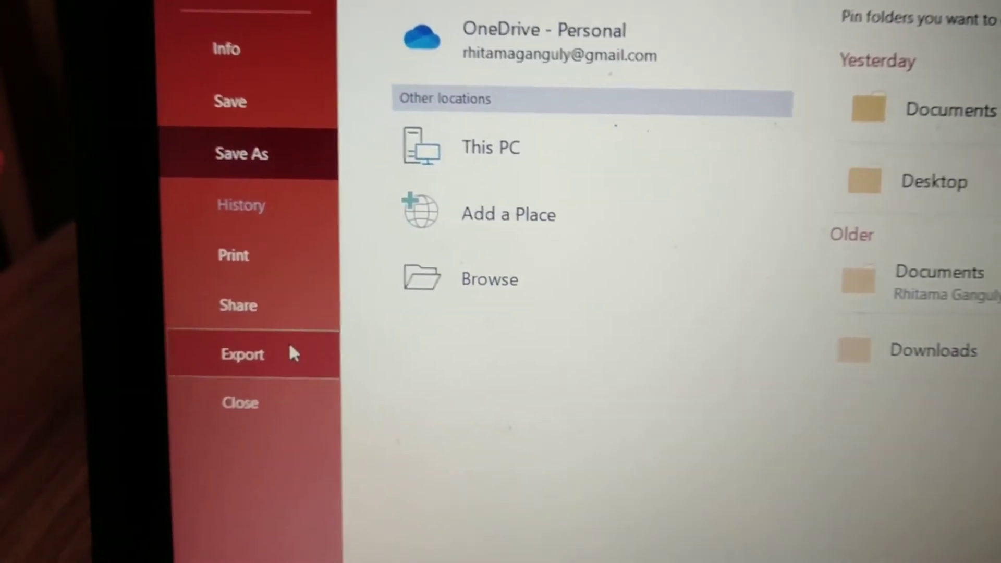
Step: Export the presentation through Create a Video as an MPEG-4 file named Presentation1
click(242, 354)
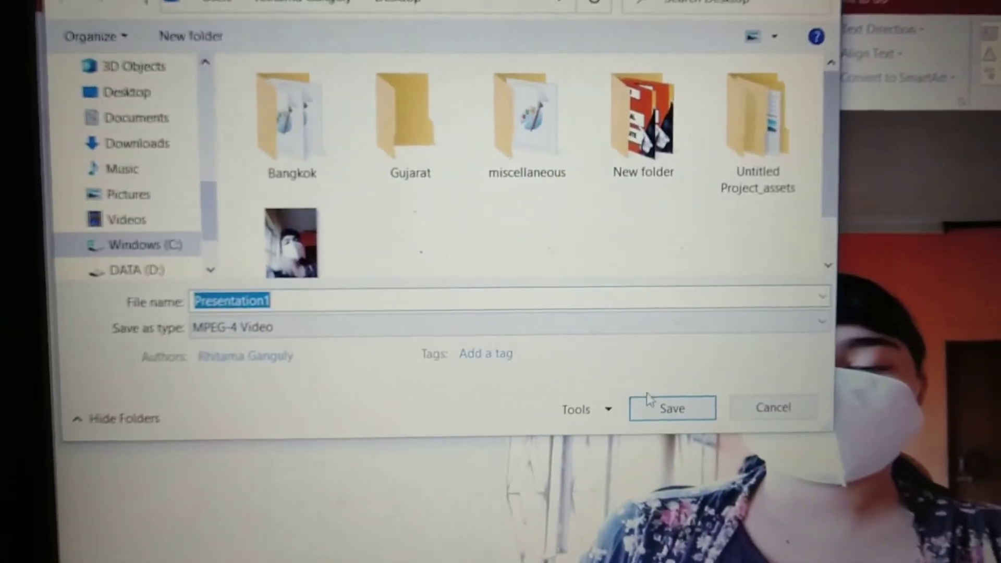
click(672, 408)
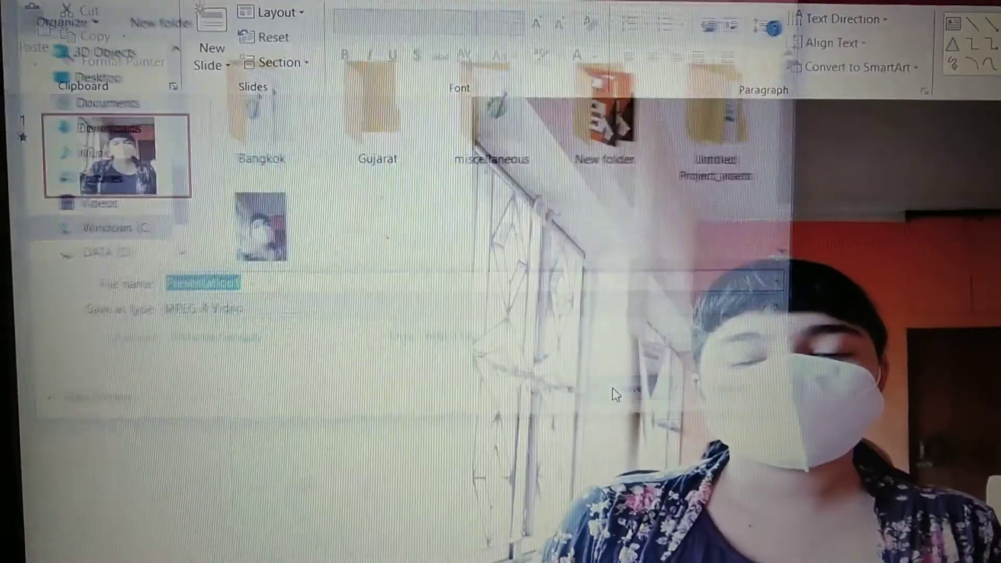